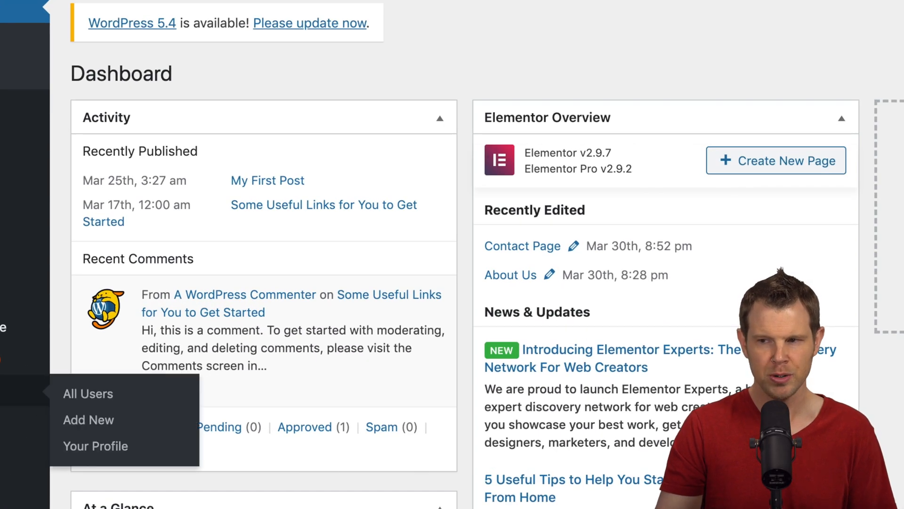
Step: Open the All Users list from the admin sidebar
click(88, 394)
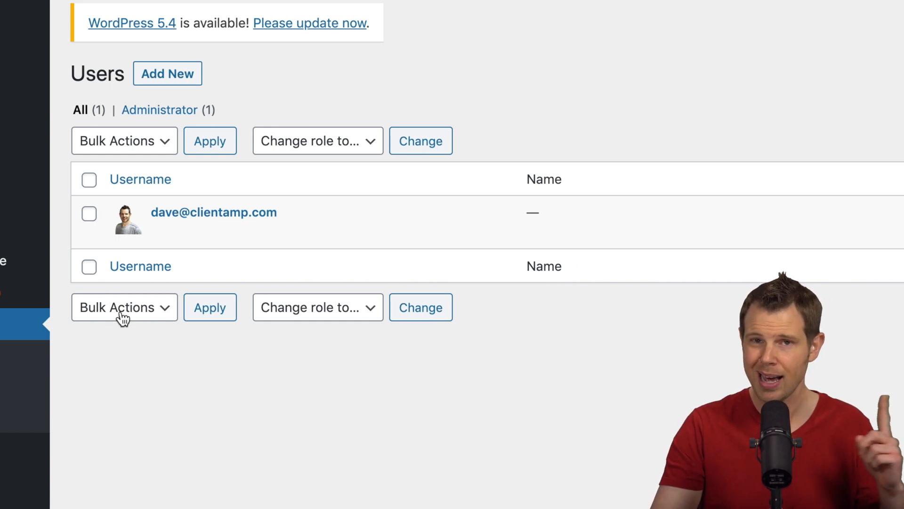
mouse_move(167, 80)
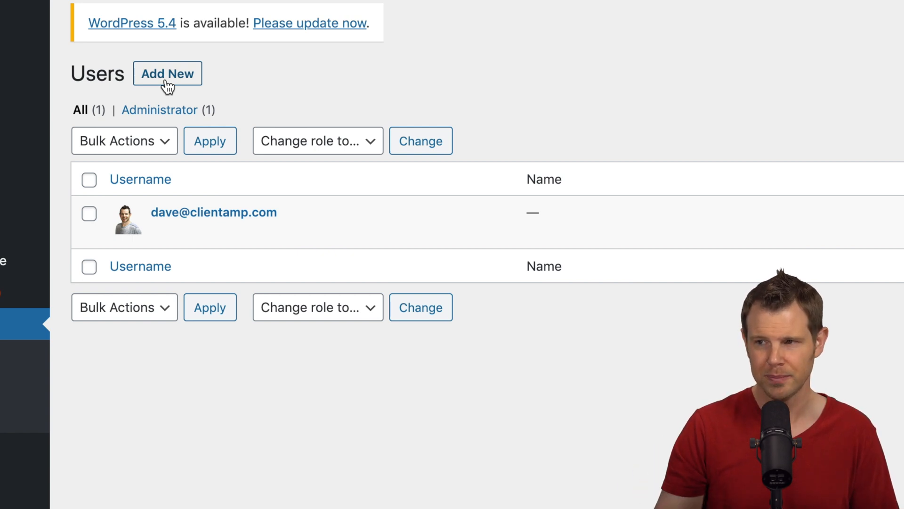
click(167, 73)
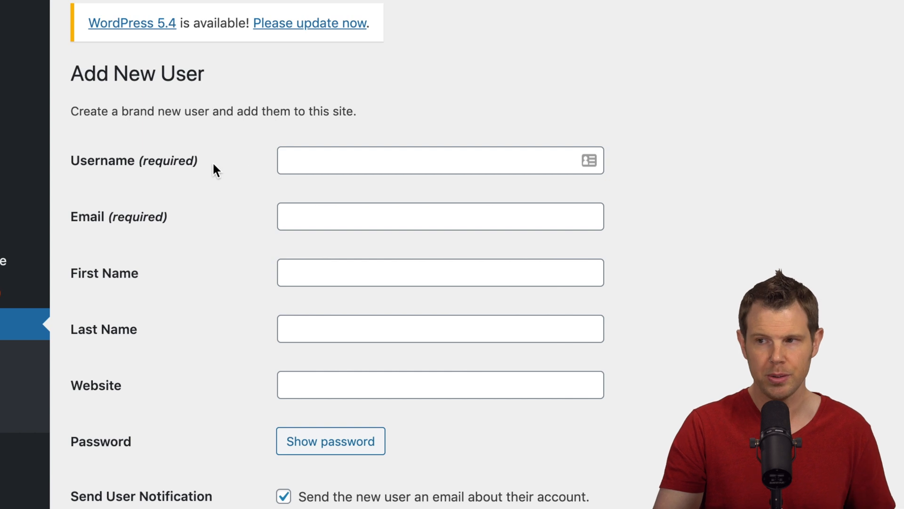
click(440, 160)
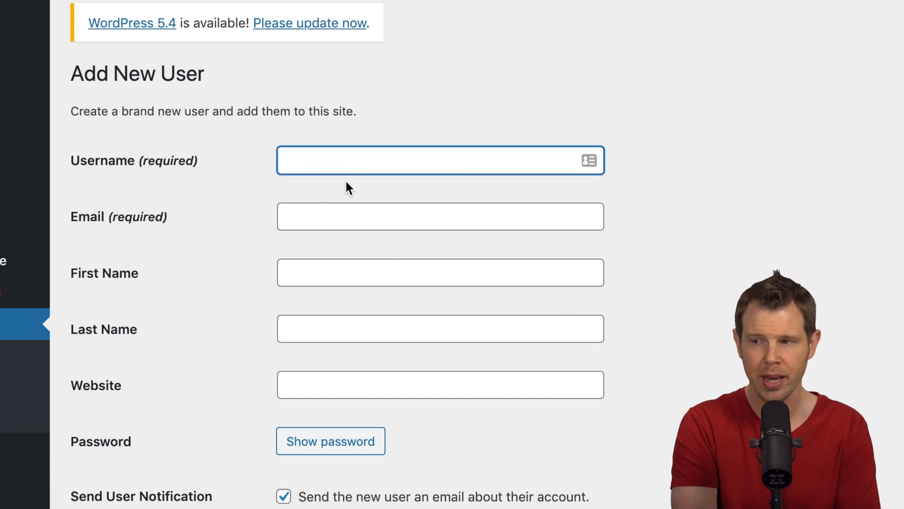
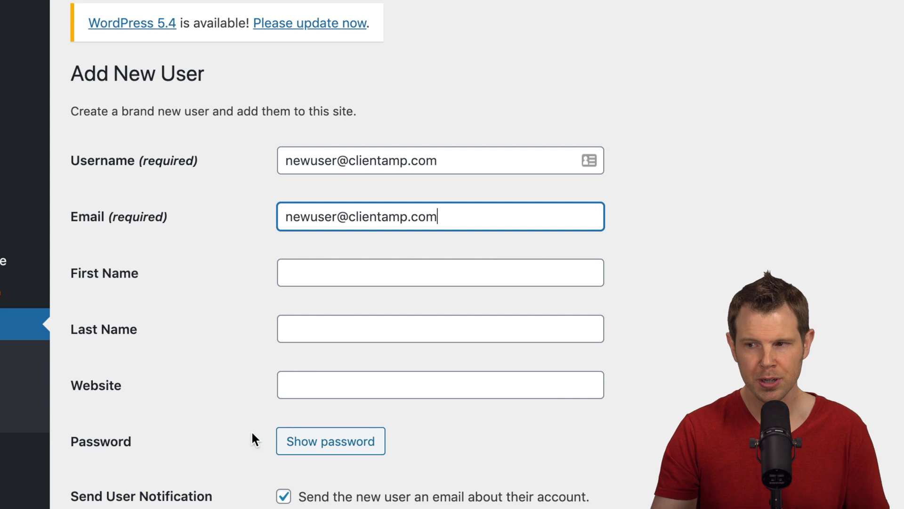
click(329, 441)
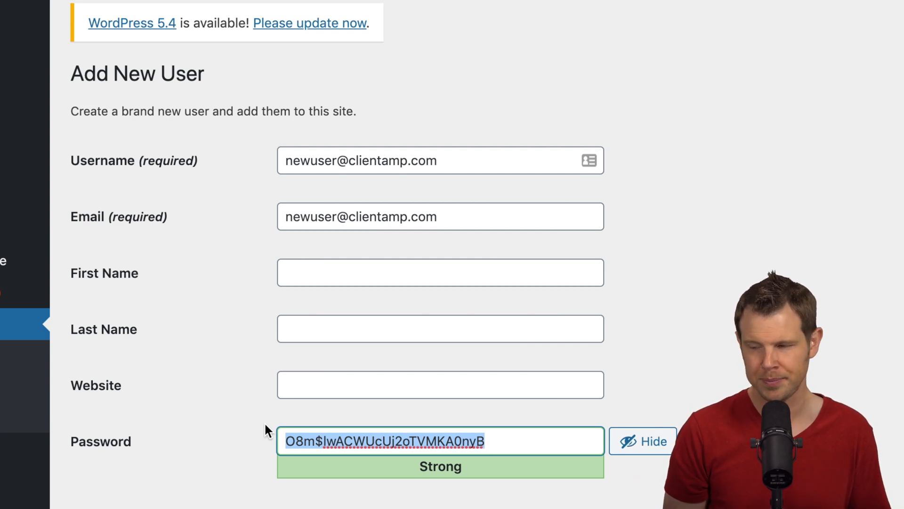
mouse_move(326, 462)
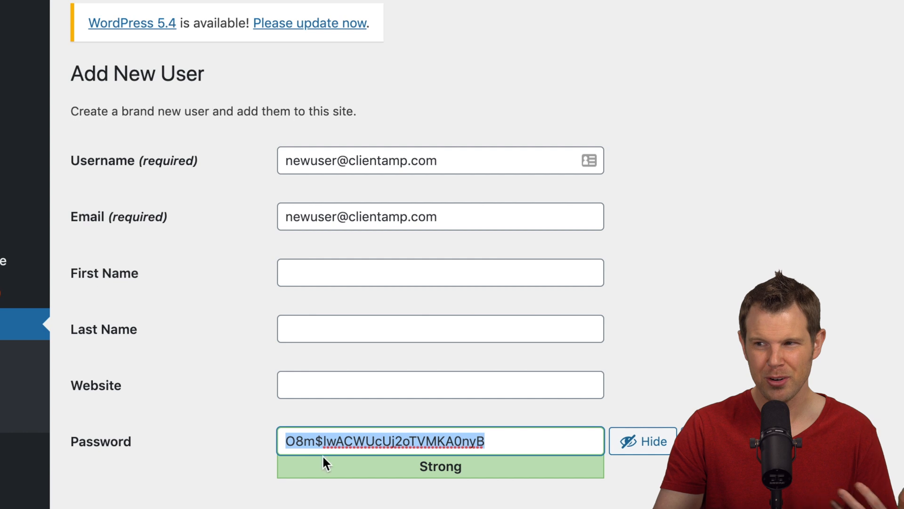
Step: Hide the generated password and look up the user role options
click(642, 441)
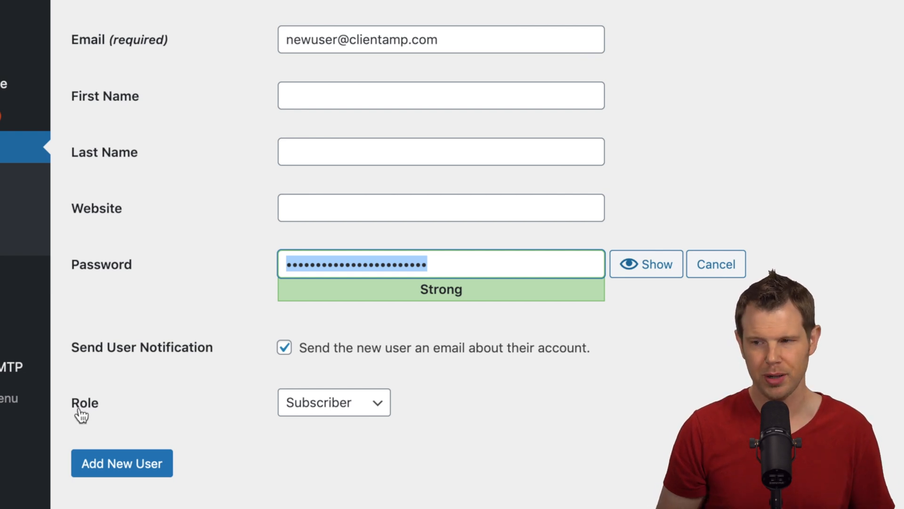
click(334, 402)
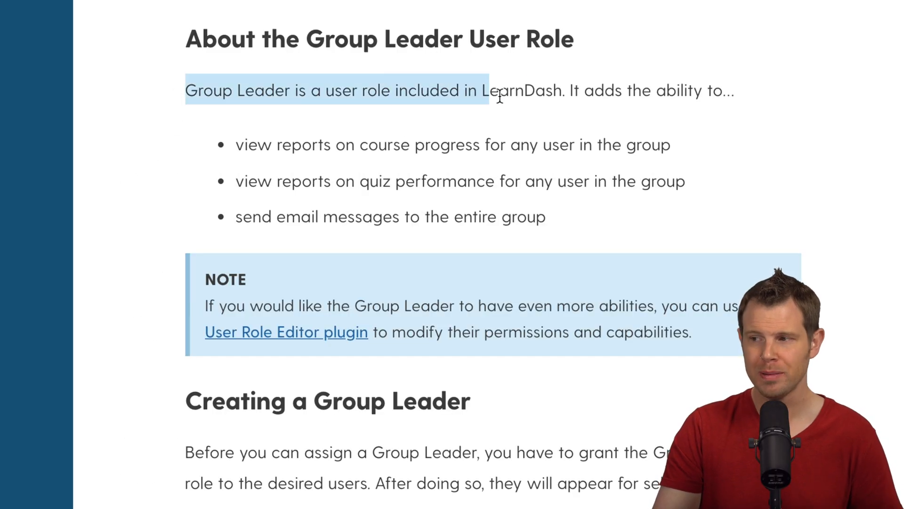
Step: Open the User Role Editor plugin page, then return to the WordPress dashboard
click(286, 332)
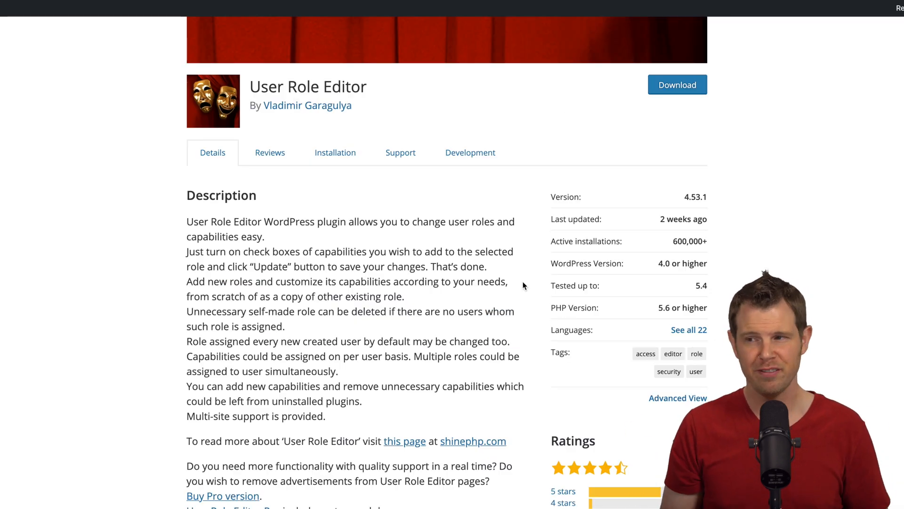
mouse_move(526, 295)
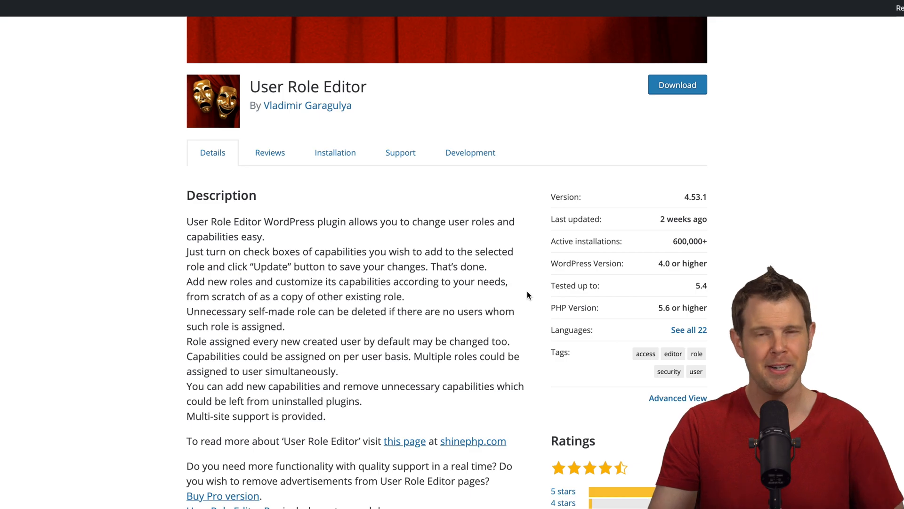
click(89, 12)
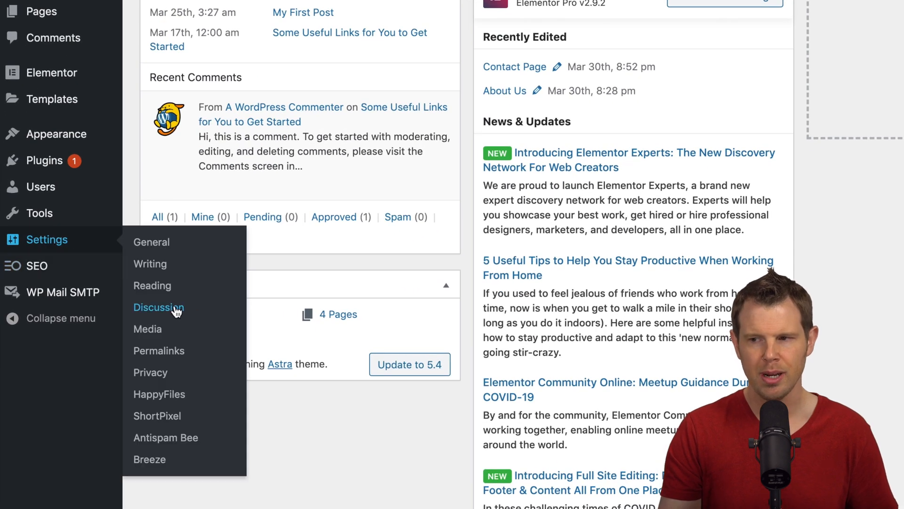
Step: Enable 'Users must be registered and logged in to comment' in Discussion Settings
click(159, 307)
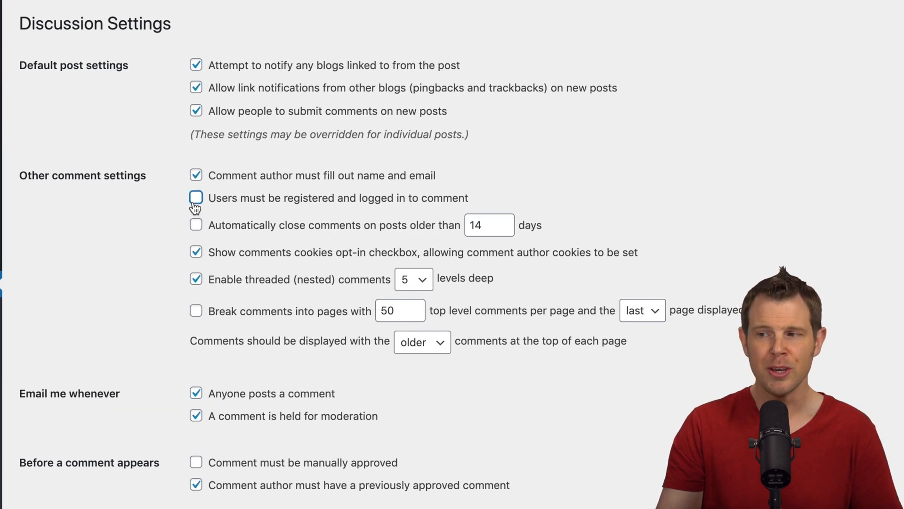
click(196, 197)
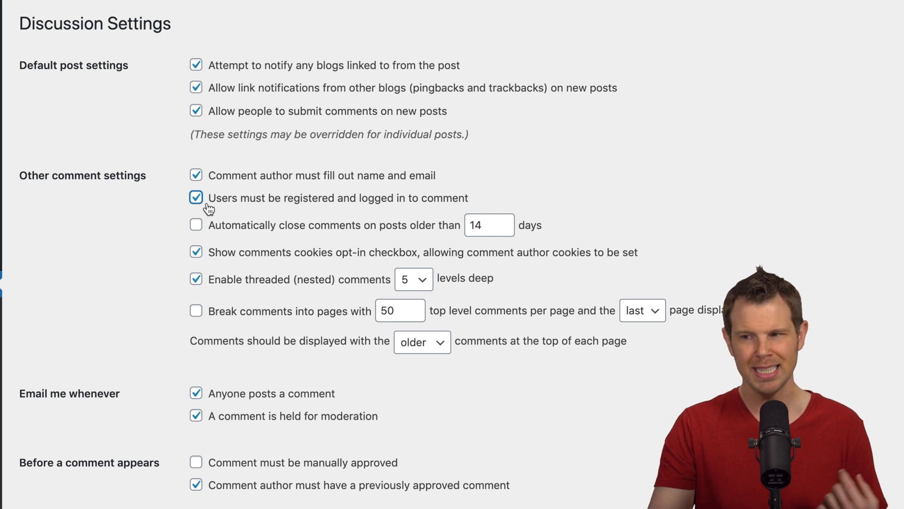